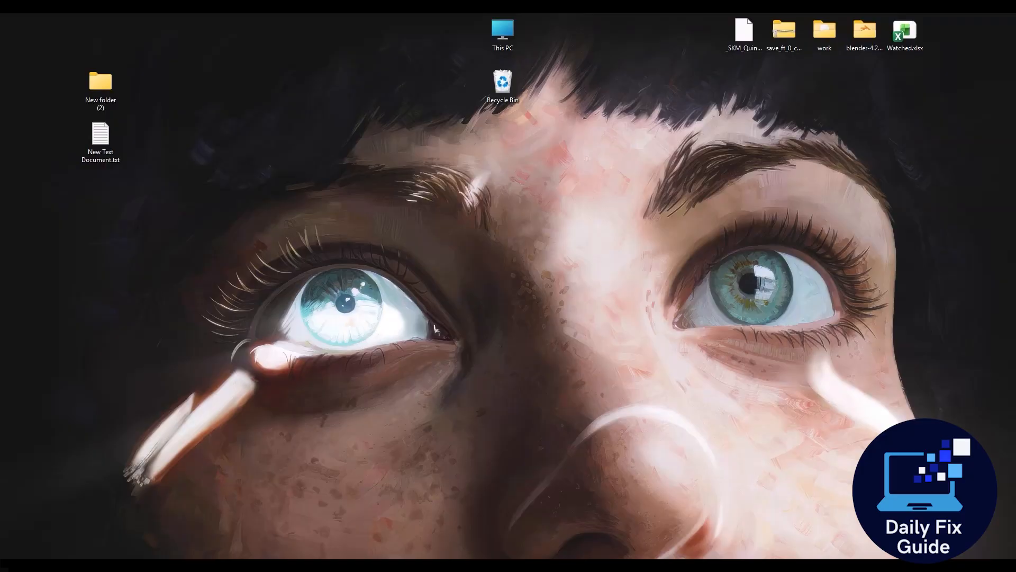
mouse_move(252, 227)
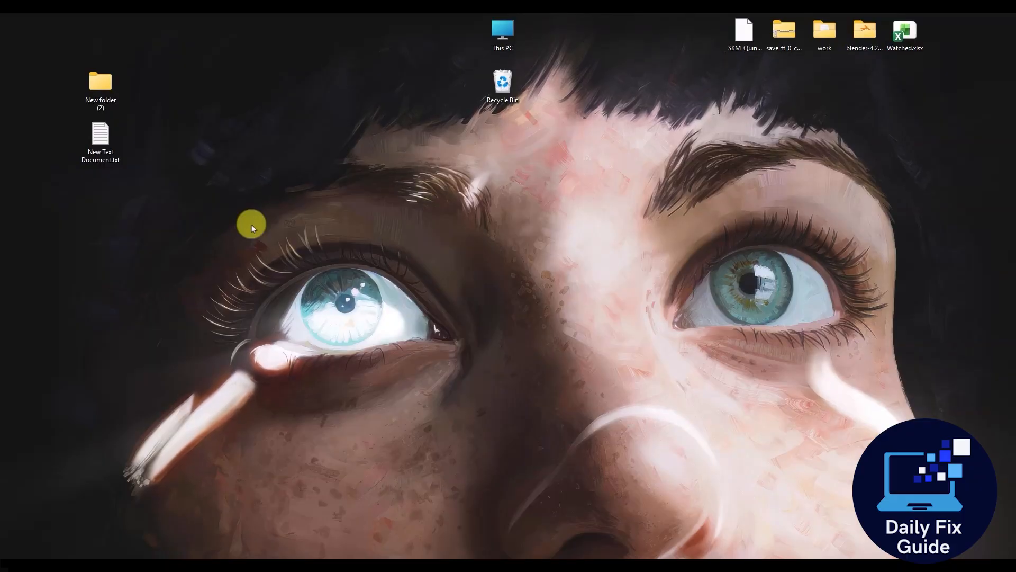
mouse_move(632, 434)
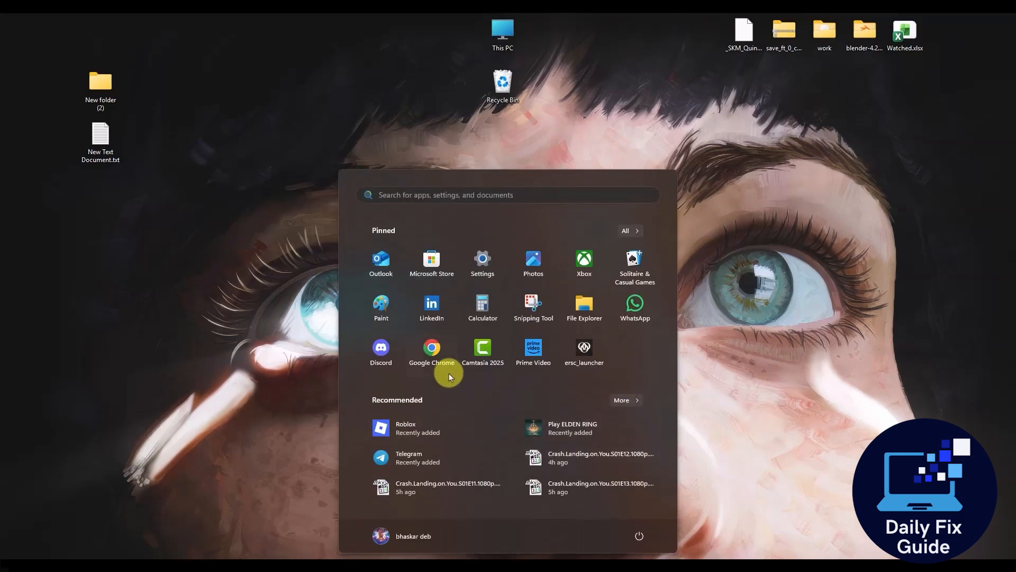
Step: Launch Chrome and search Google for 'League of Legends Server Status'
click(430, 348)
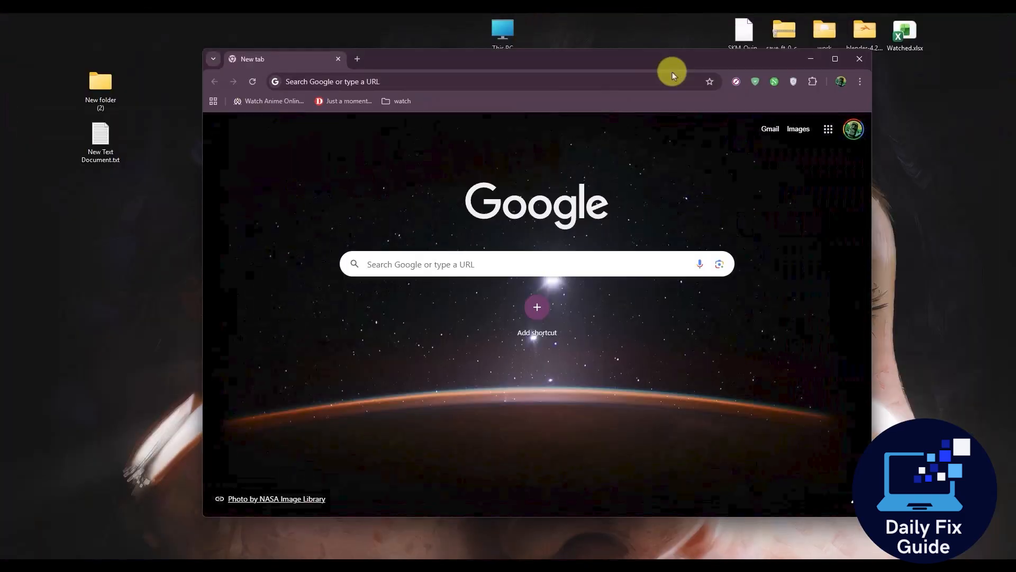
click(389, 81)
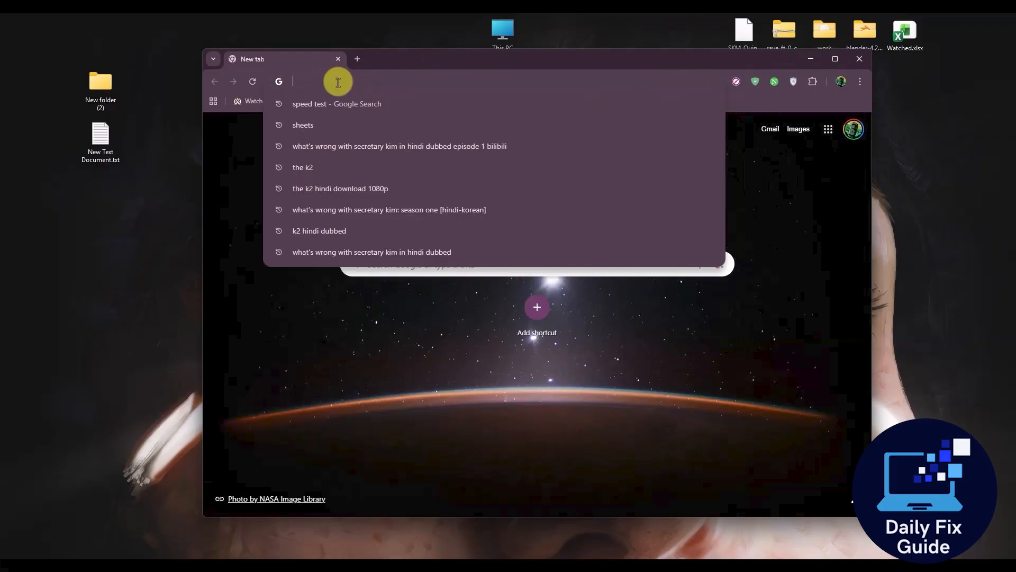
text(League of Legends Server Status)
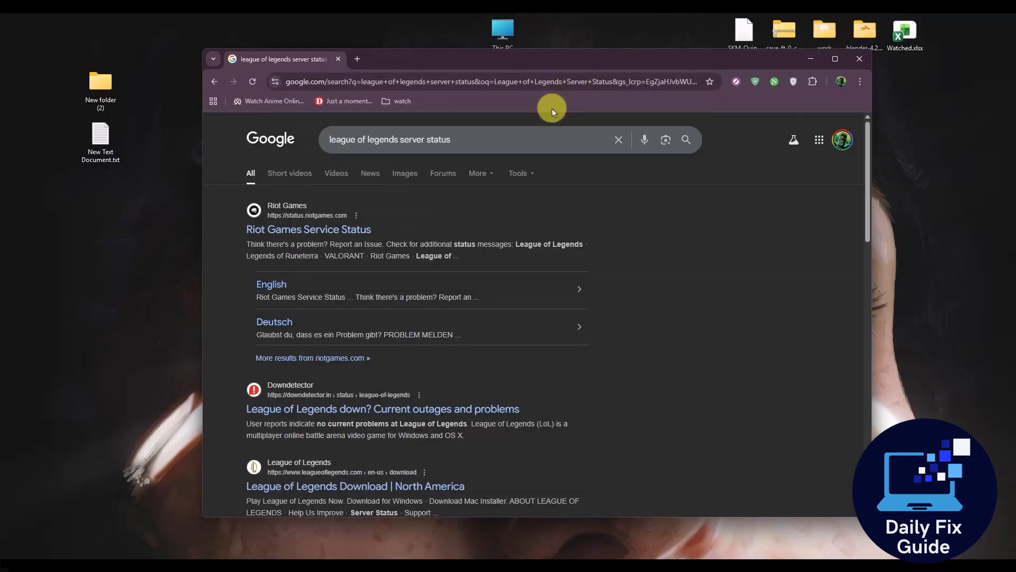
mouse_move(298, 397)
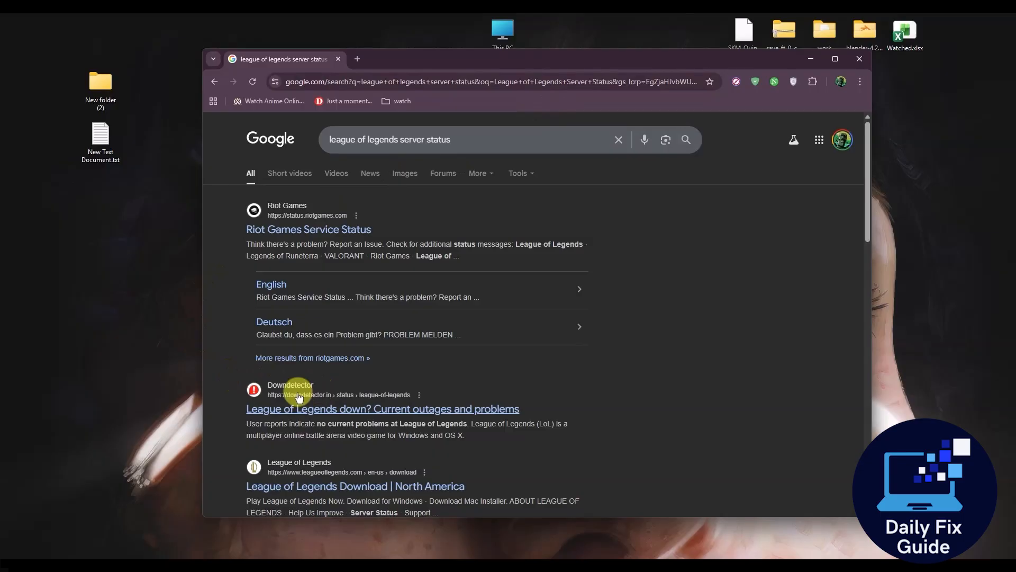
mouse_move(323, 408)
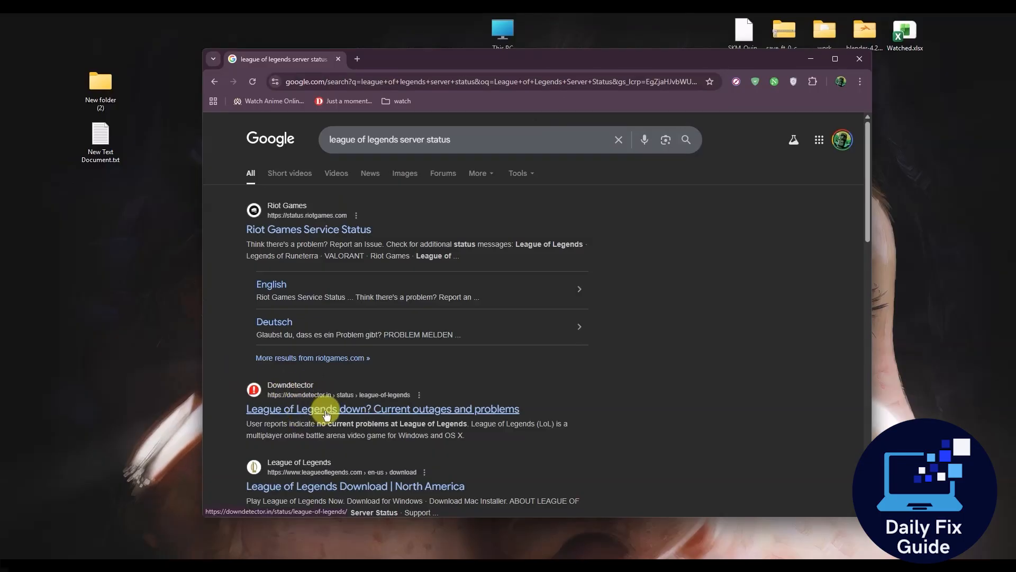
Step: Open the Downdetector League of Legends result and review its outage chart and status
click(382, 408)
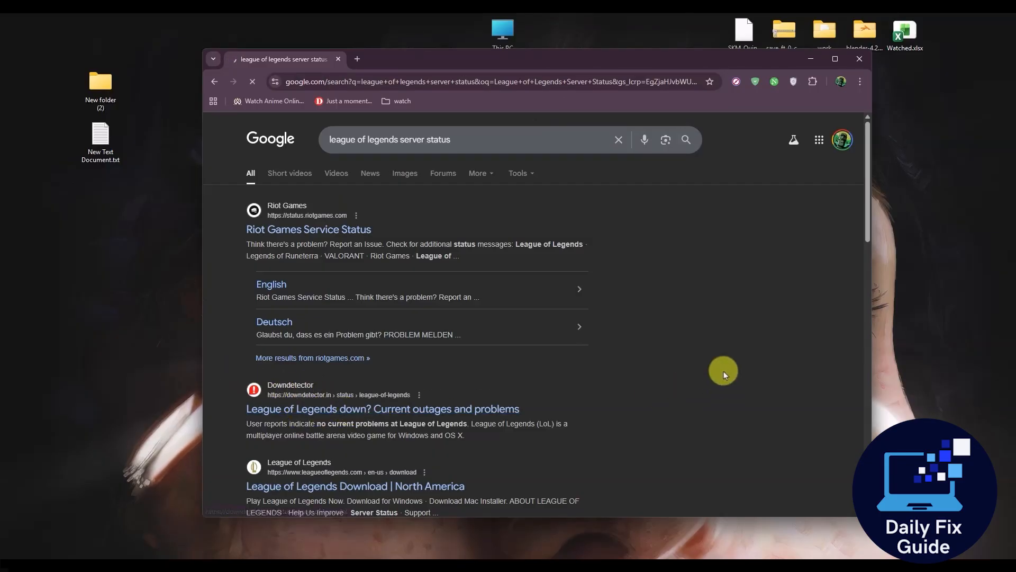
click(383, 408)
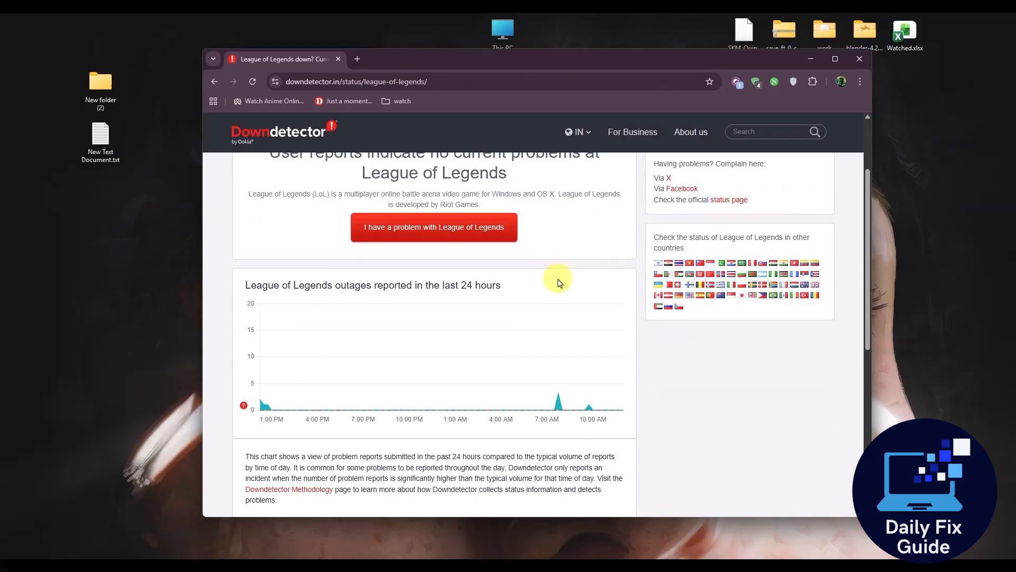
scroll(up, 3)
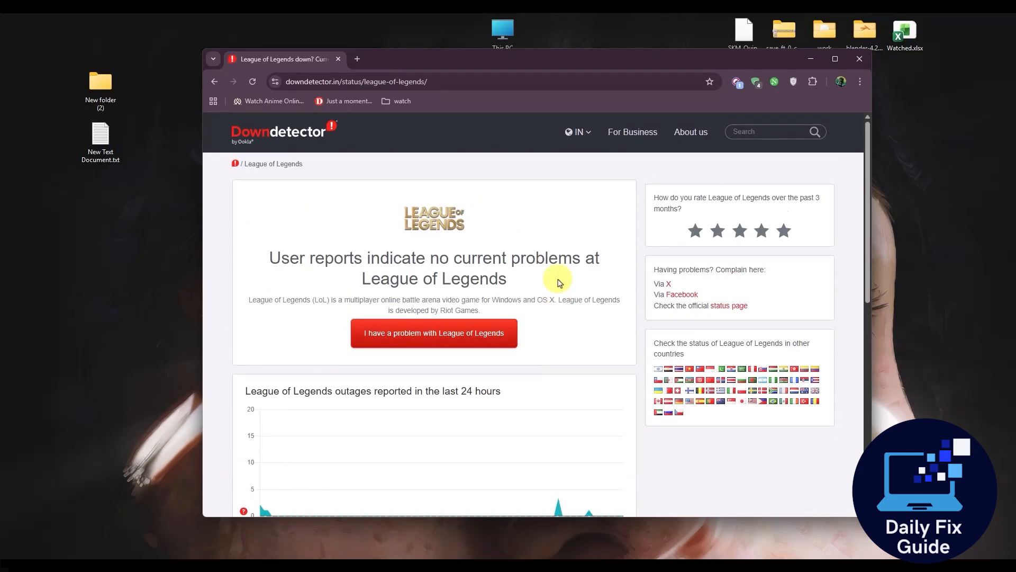
scroll(down, 3)
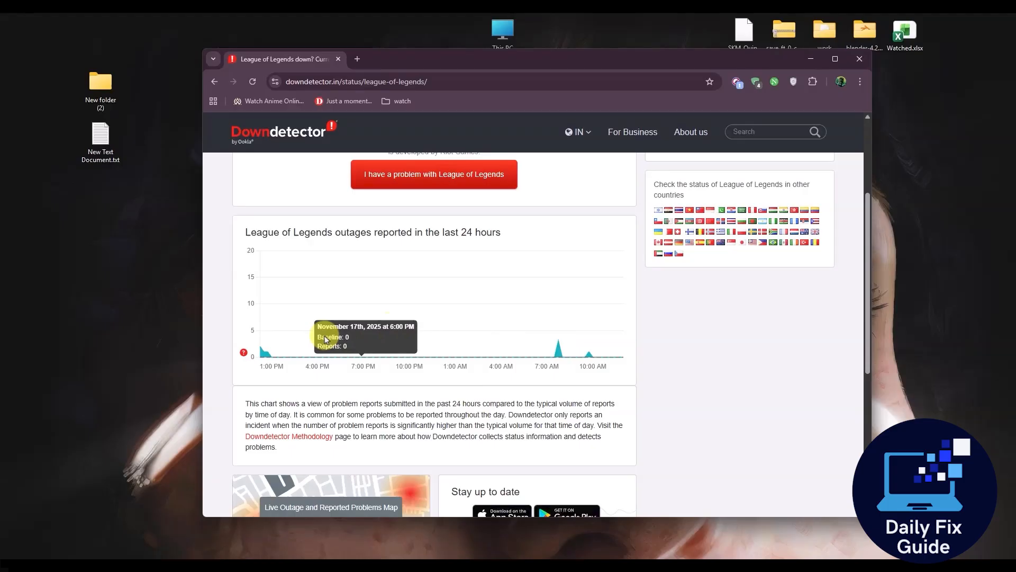
scroll(up, 3)
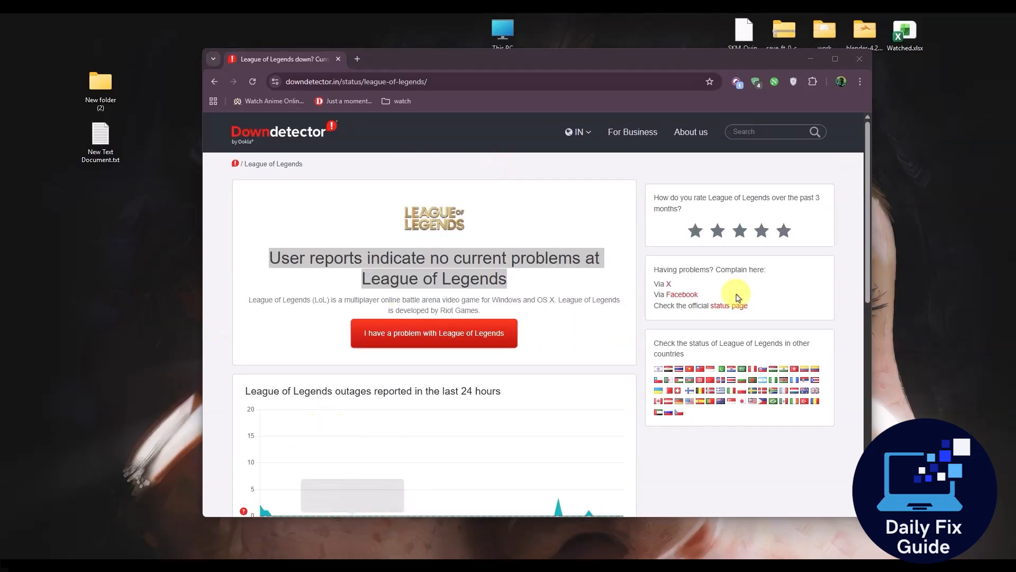
mouse_move(523, 486)
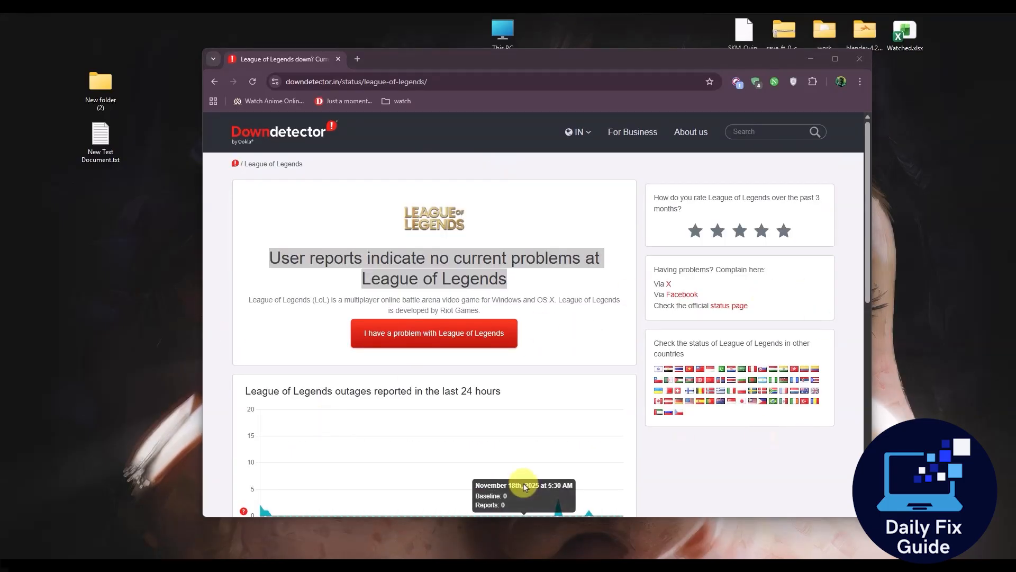
mouse_move(707, 210)
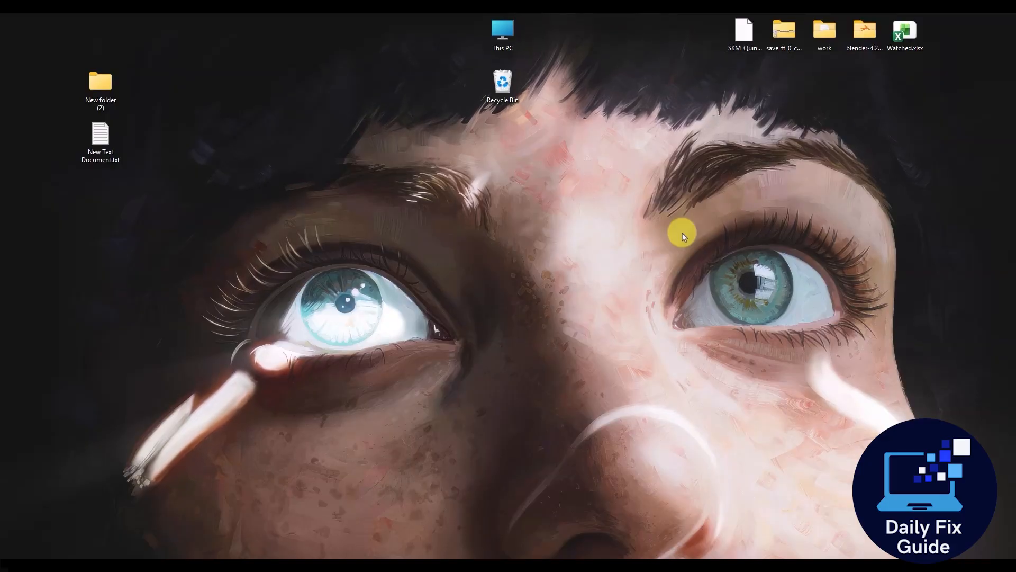
mouse_move(251, 197)
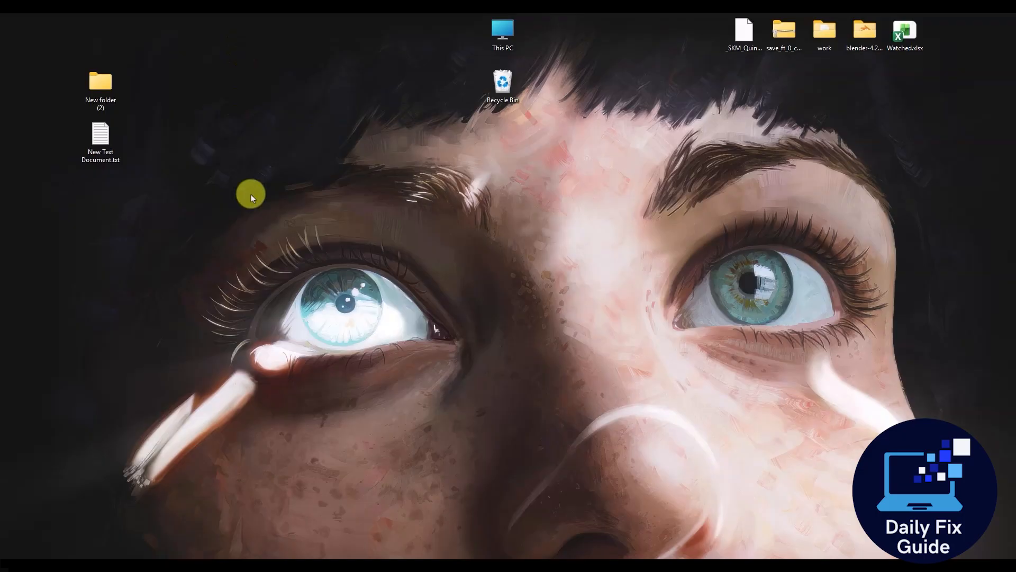
mouse_move(268, 266)
text(va)
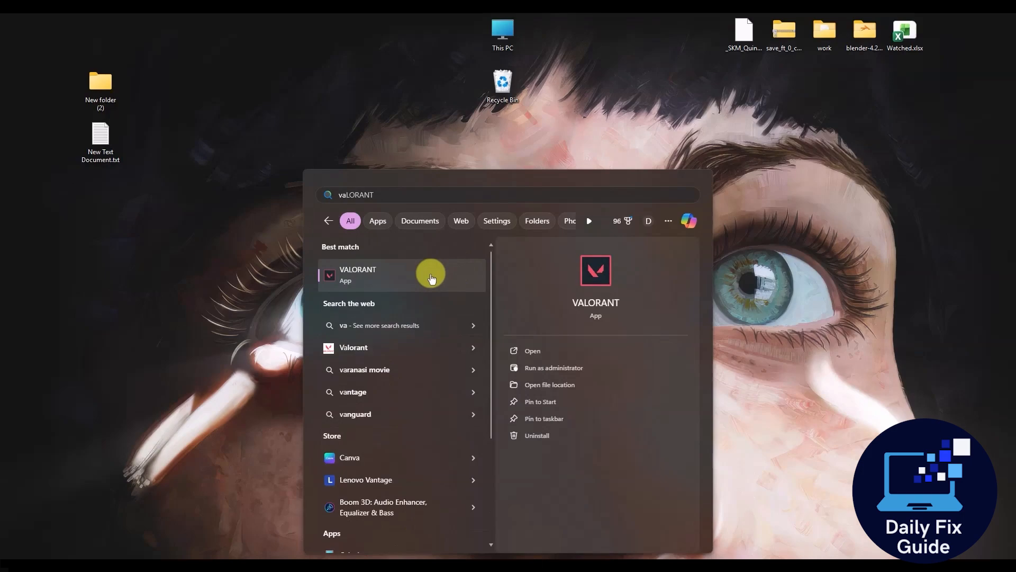
mouse_move(534, 371)
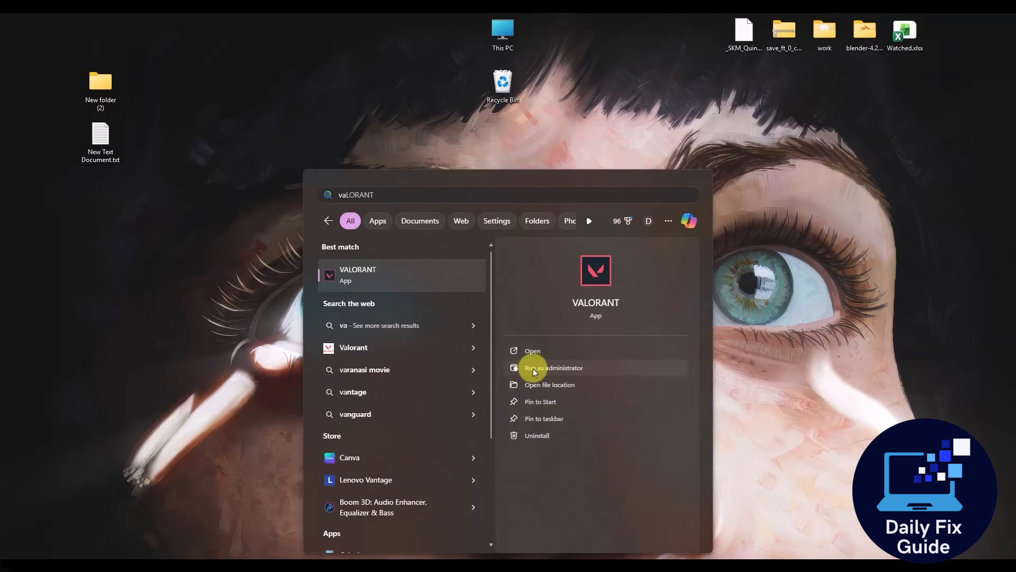
mouse_move(230, 47)
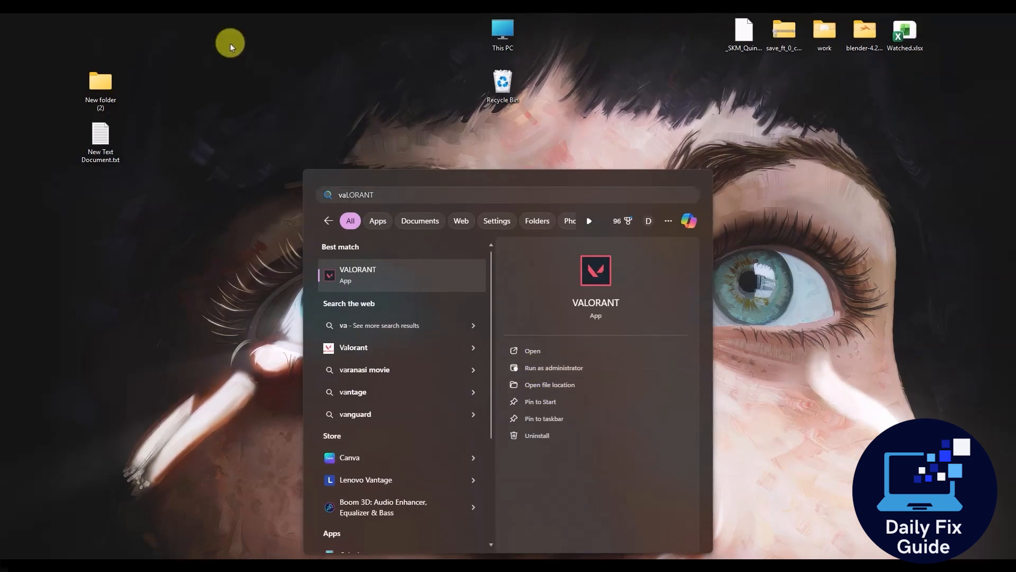
mouse_move(474, 295)
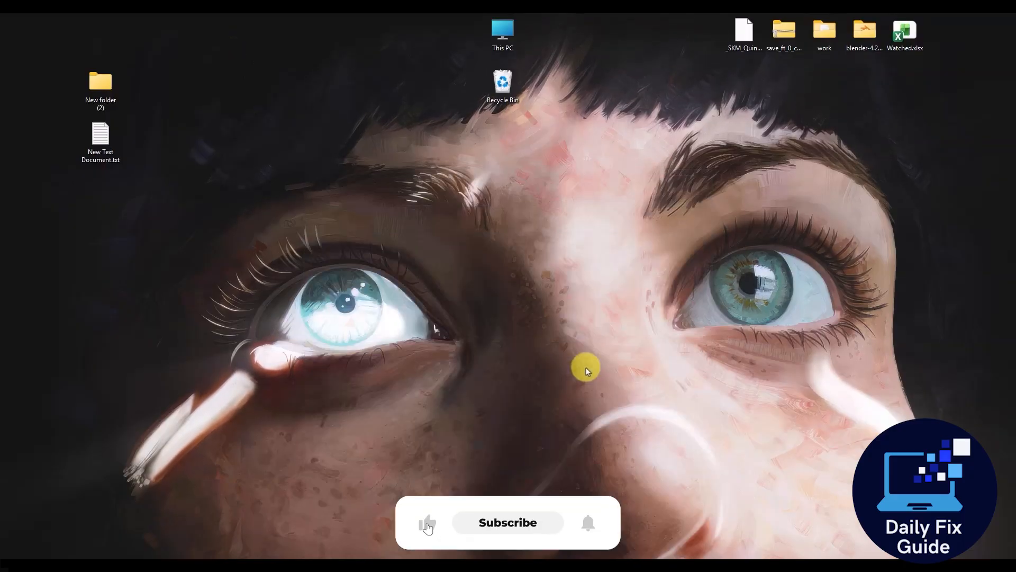
click(507, 522)
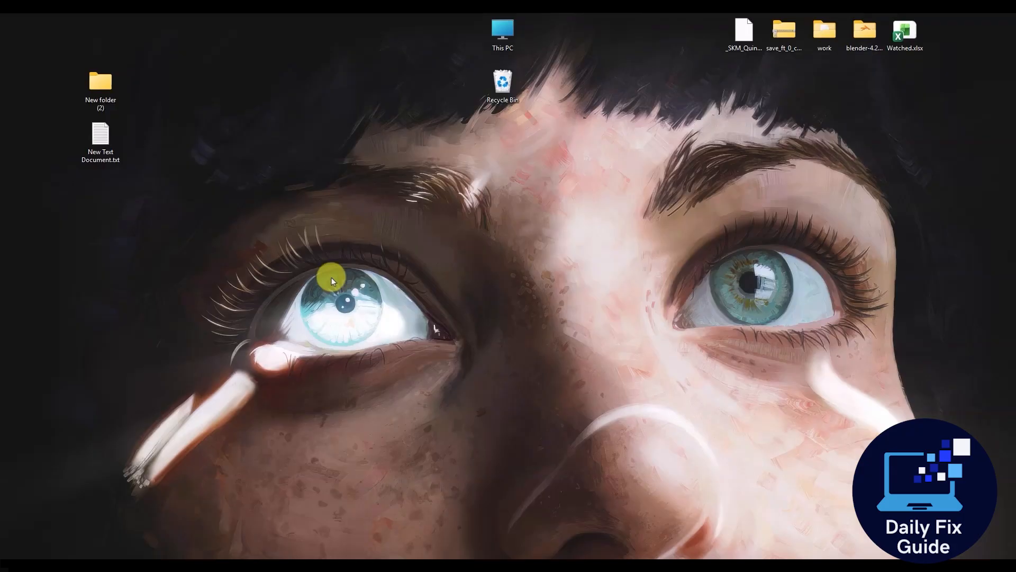
mouse_move(245, 204)
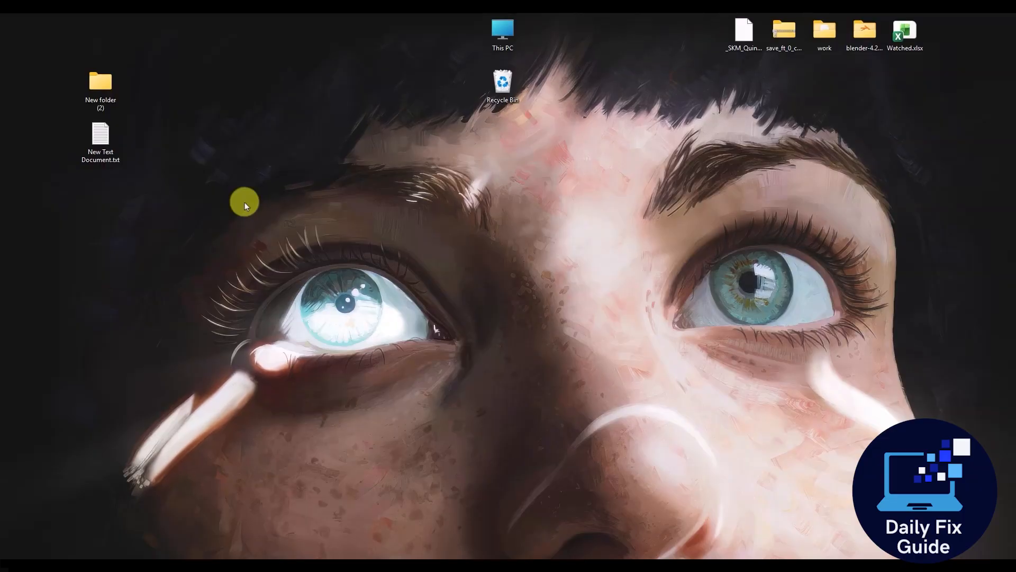
mouse_move(372, 539)
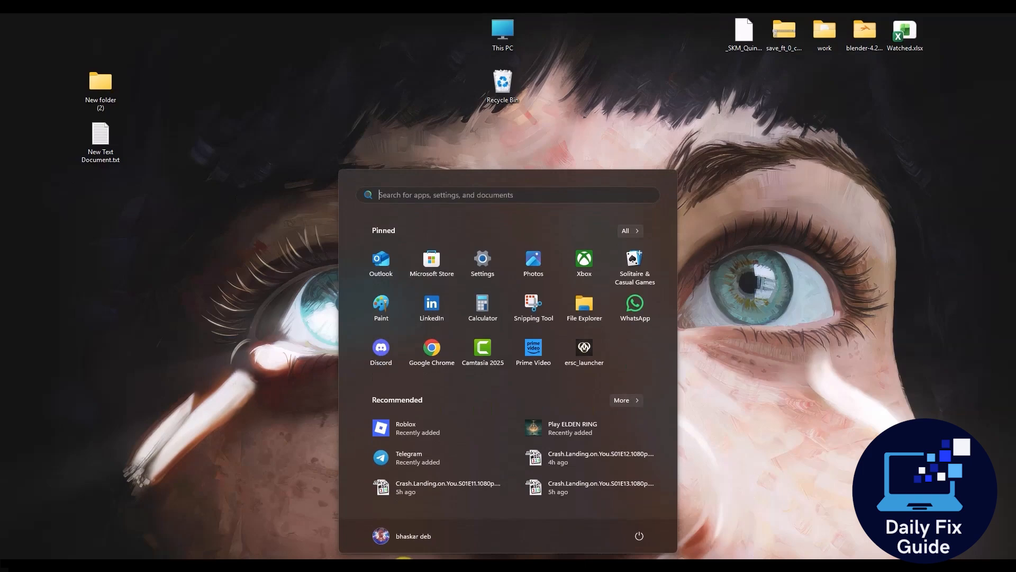
Step: Search Start for 'cmd' to launch Command Prompt as administrator
text(cmd)
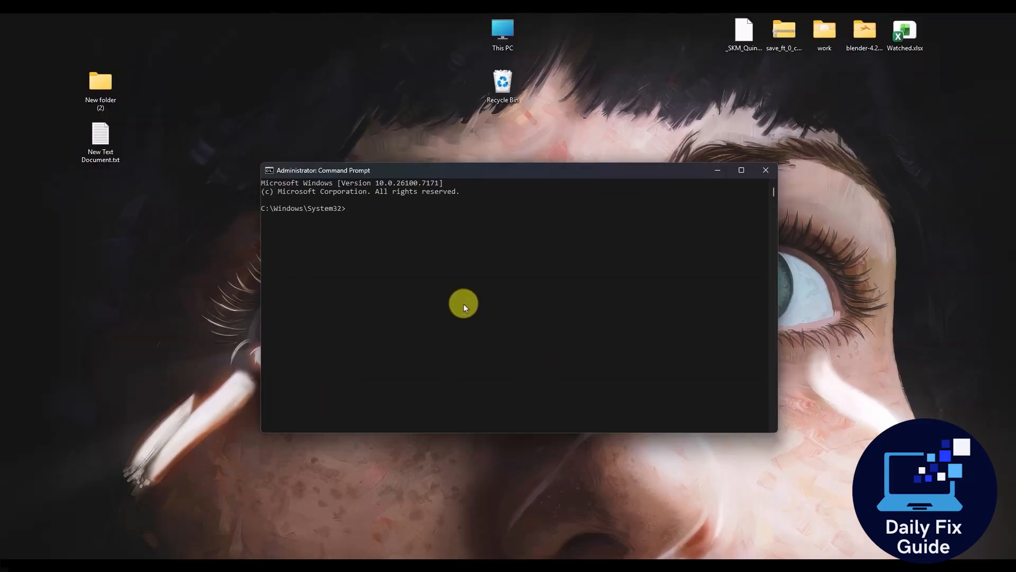
mouse_move(95, 317)
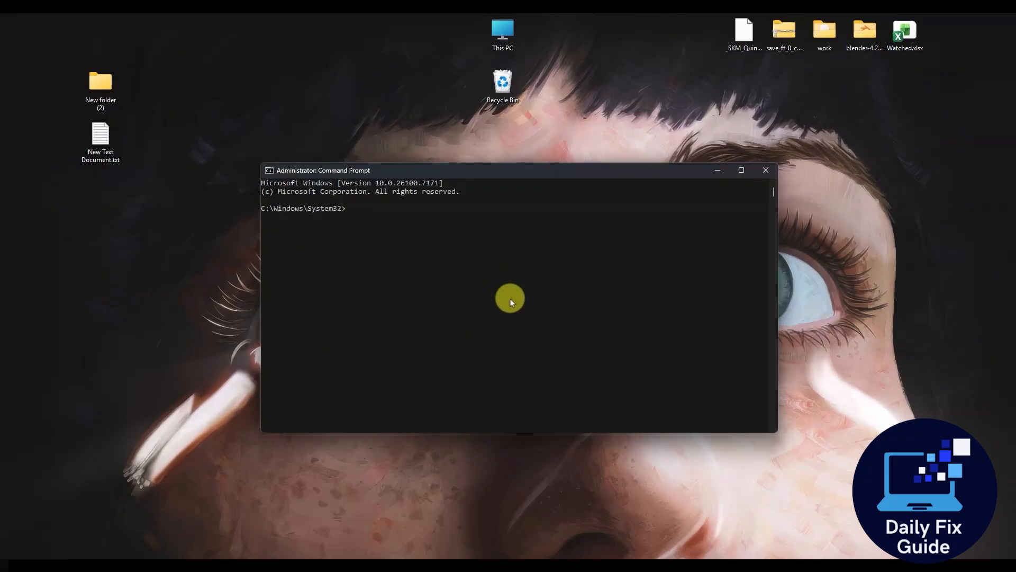
Step: Run 'ipconfig /flushdns' in Command Prompt, then close the console
text(ipconfig /flushdns)
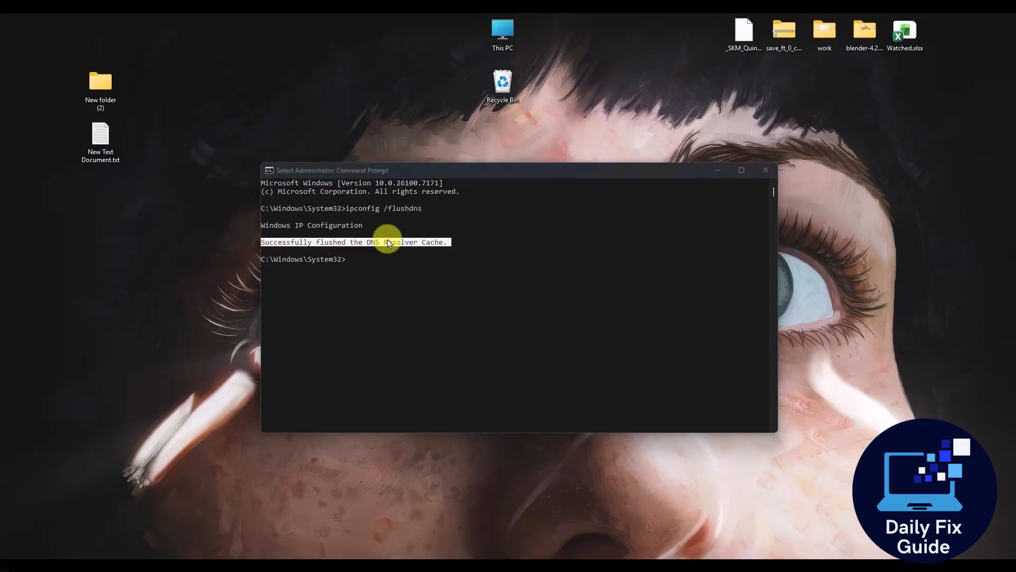
mouse_move(376, 265)
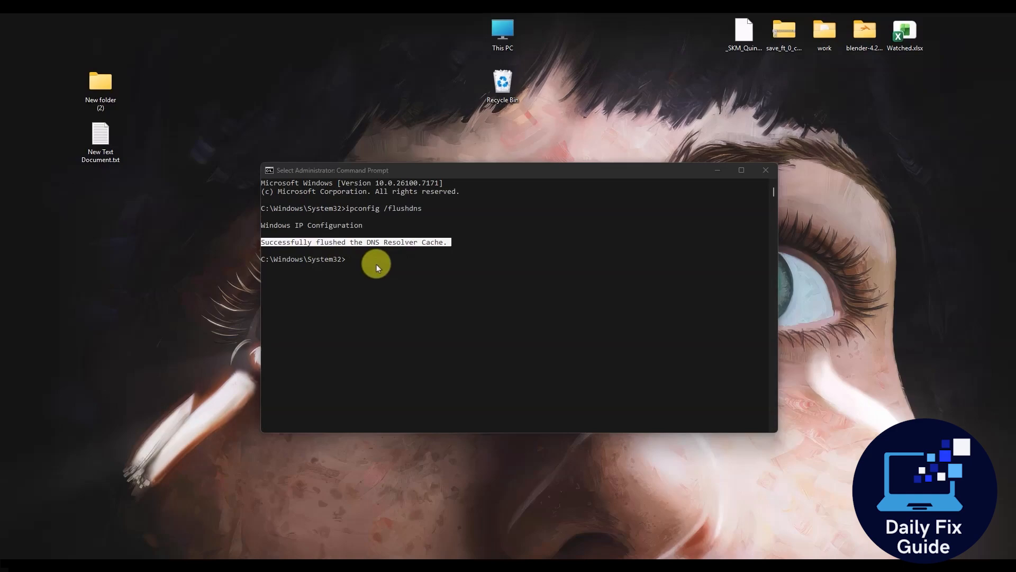
mouse_move(765, 170)
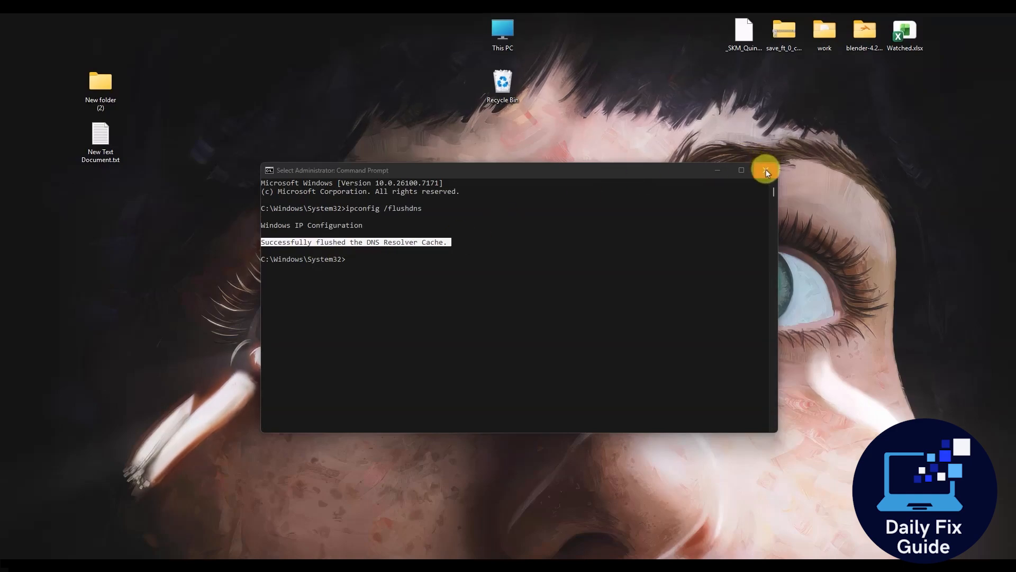
click(765, 170)
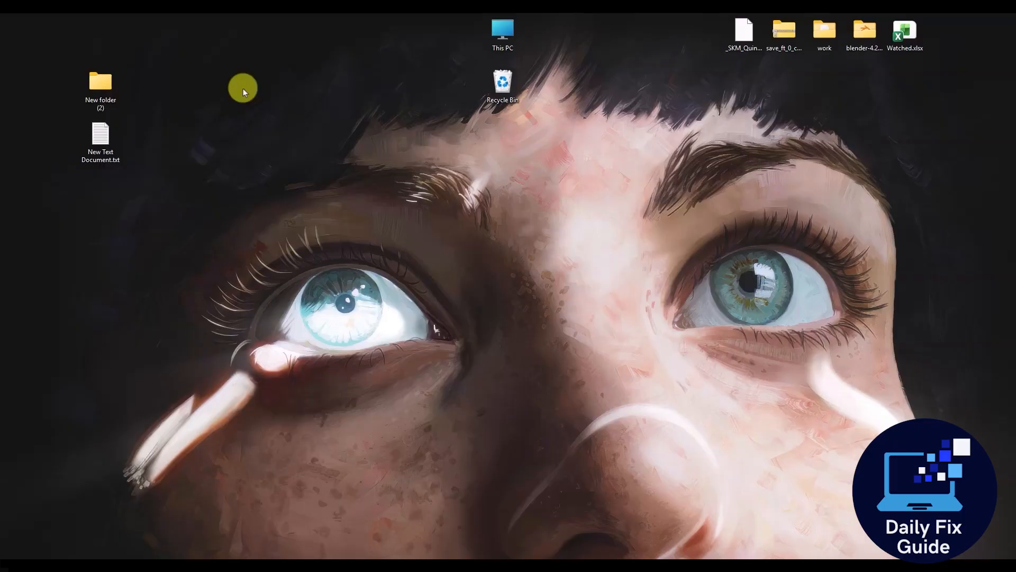
mouse_move(236, 52)
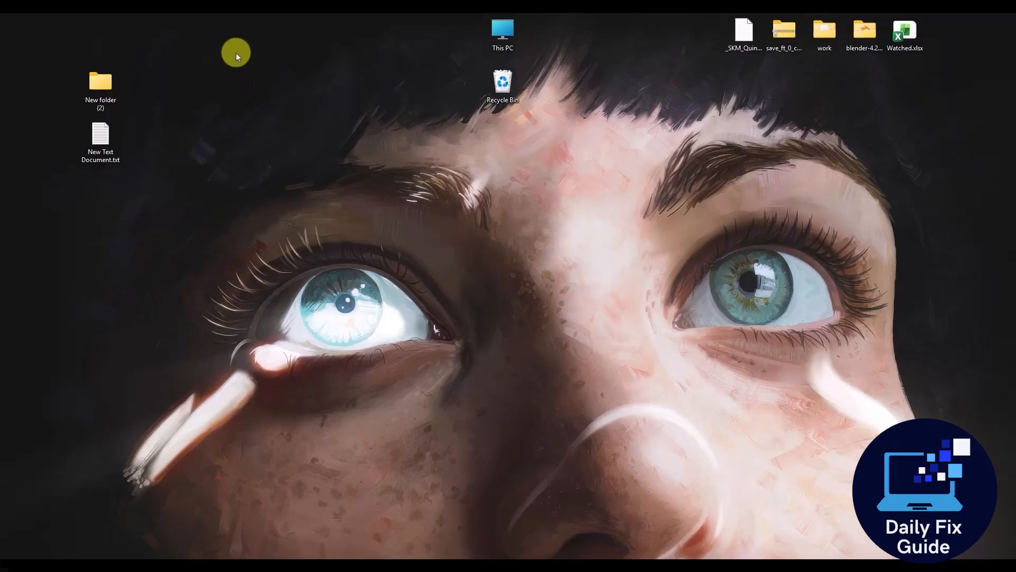
mouse_move(295, 312)
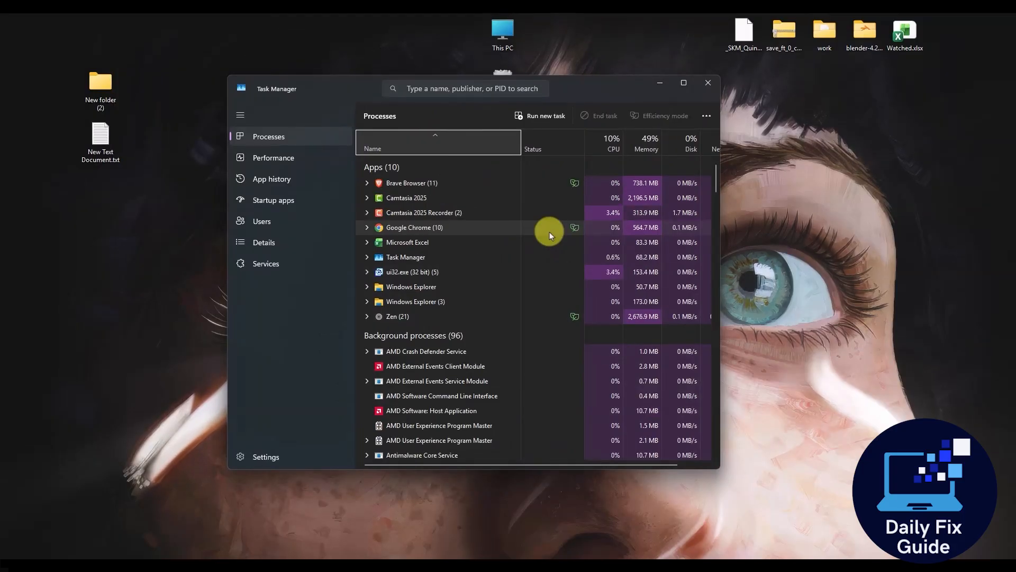
mouse_move(514, 264)
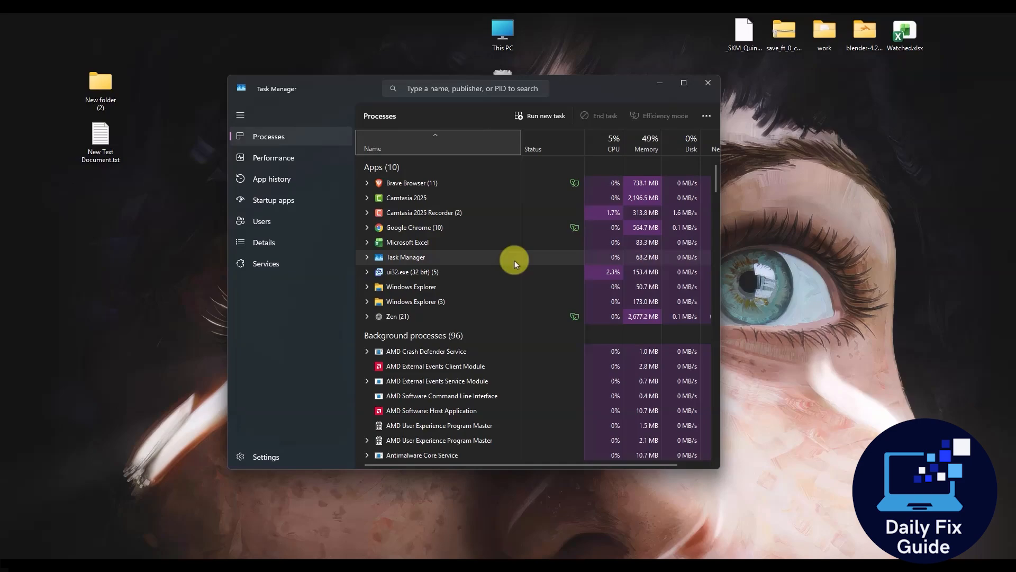
Step: Scroll Task Manager's background processes to Riot Client and Vanguard tray, then close it
scroll(down, 3)
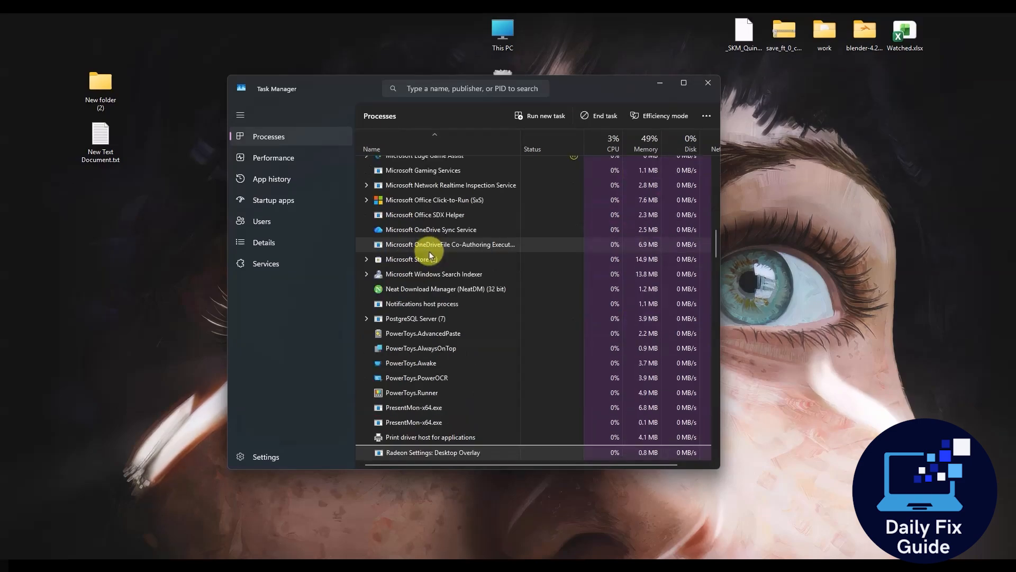
scroll(down, 3)
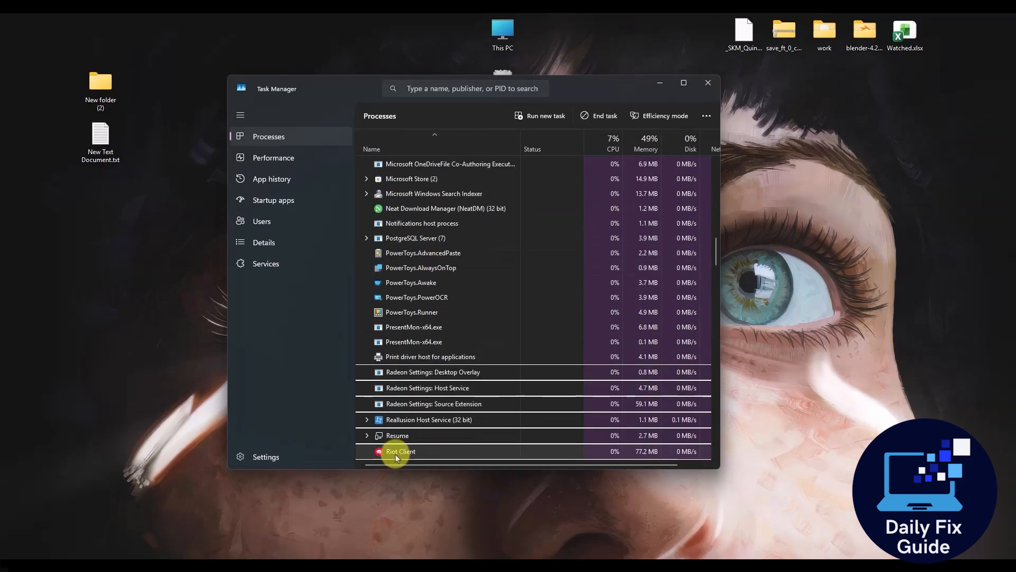
scroll(down, 3)
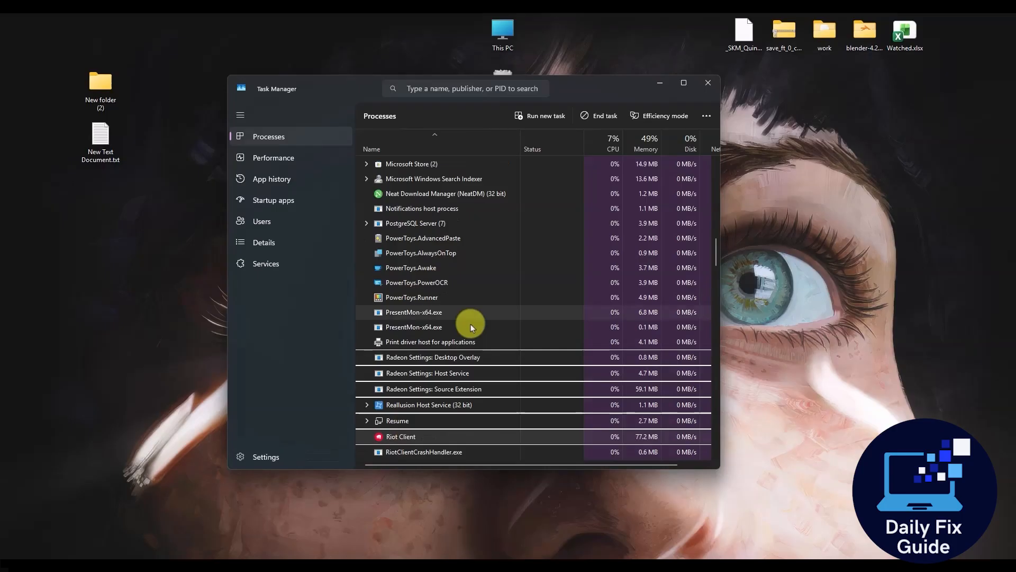
mouse_move(595, 116)
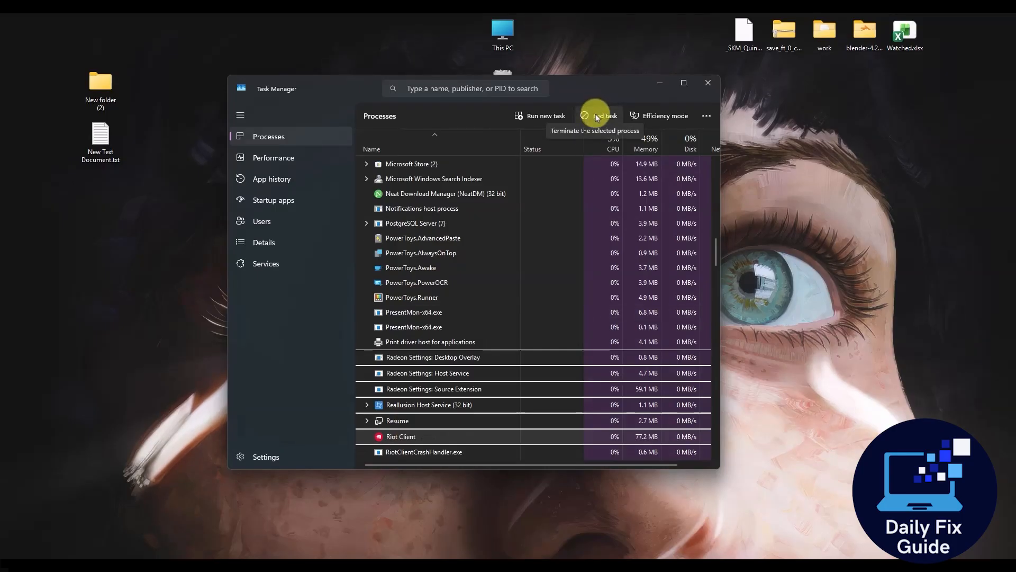
scroll(down, 3)
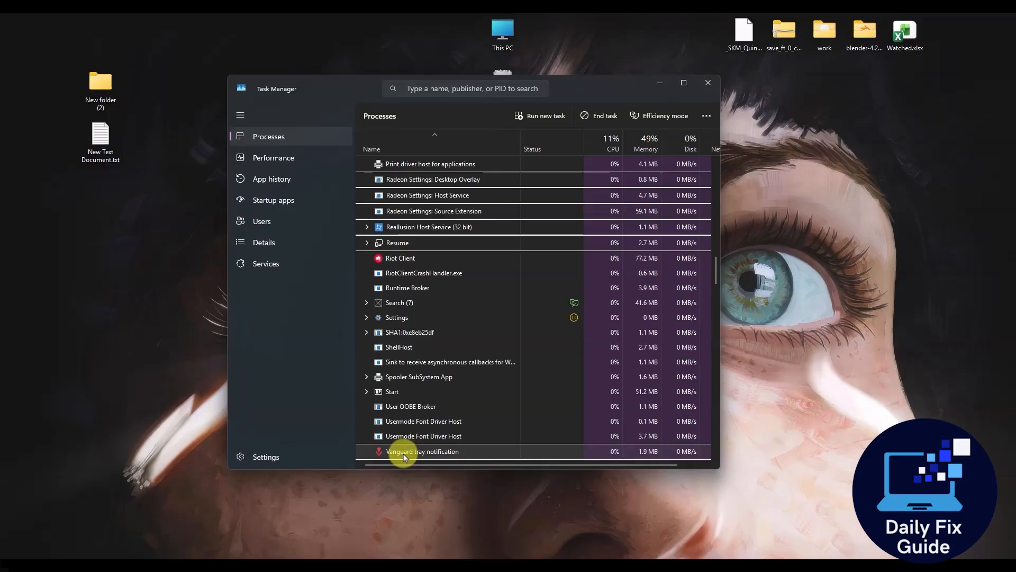
mouse_move(631, 139)
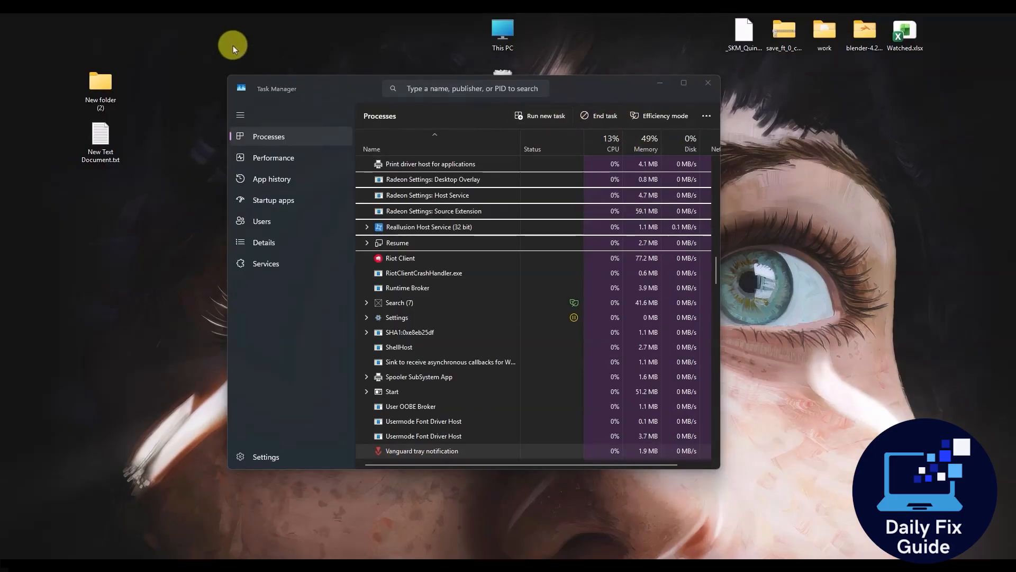
click(707, 84)
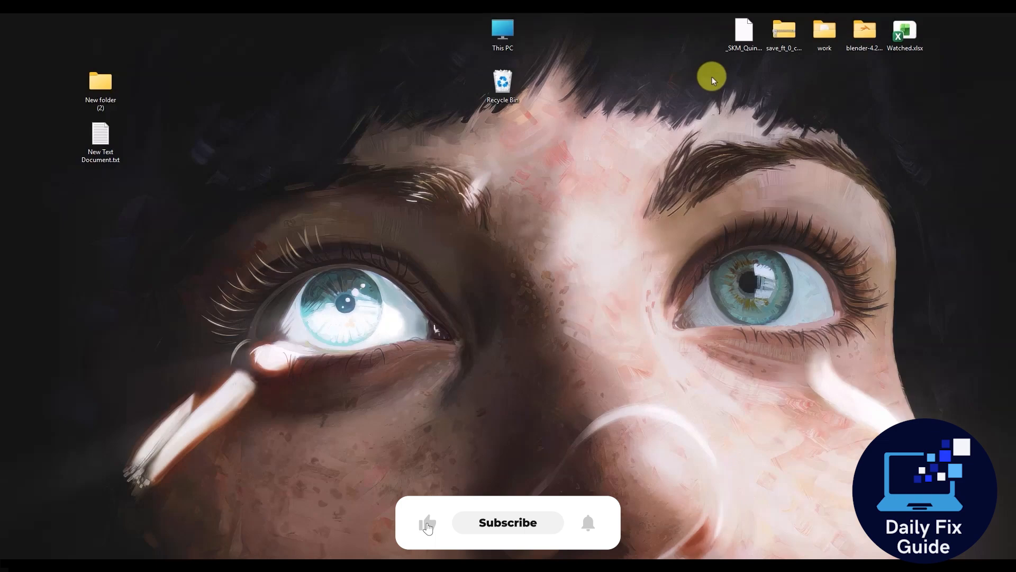
Step: Click the prompt shown over the empty Windows desktop
click(507, 522)
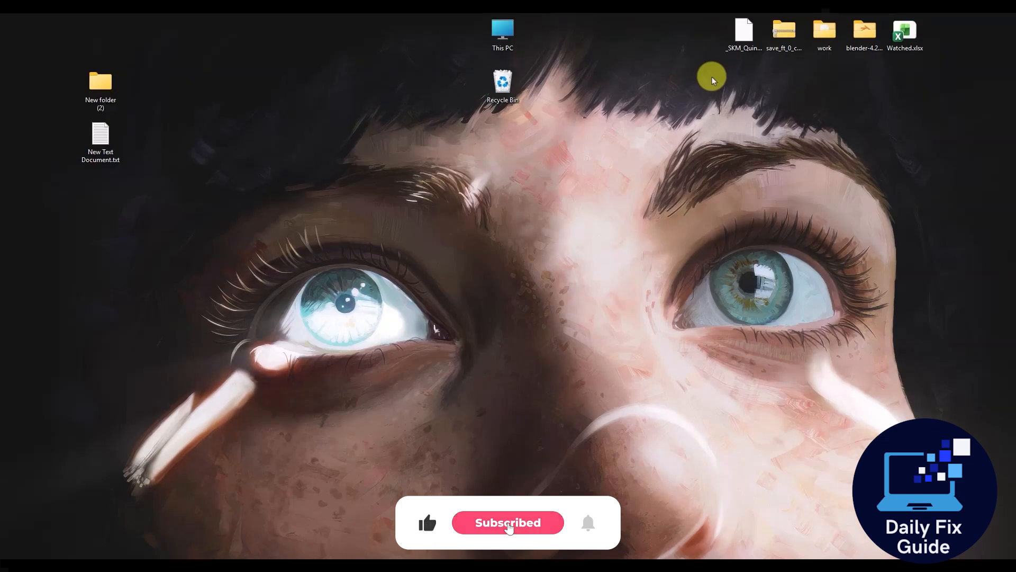